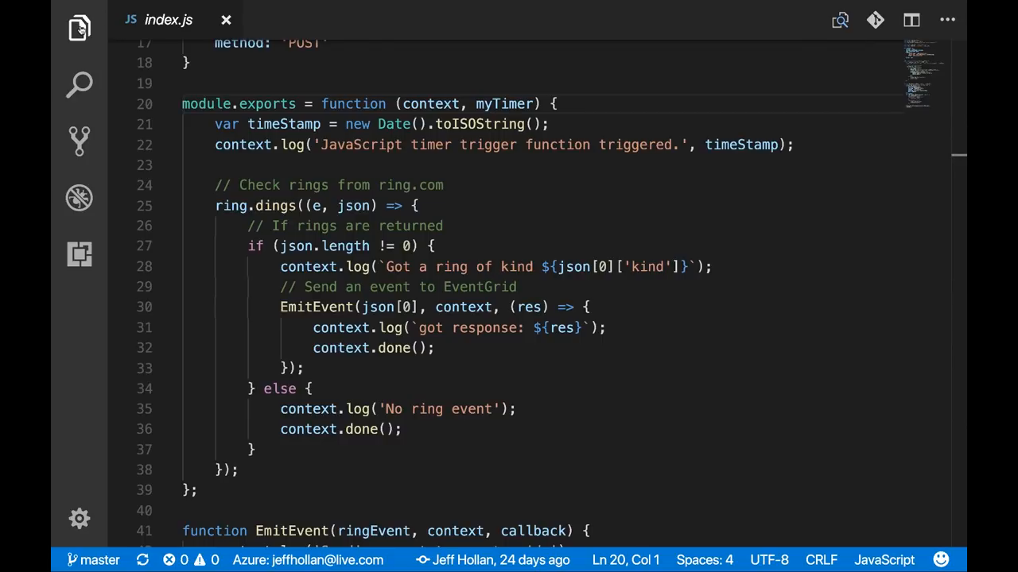
Step: Look over the doorbell function's event-sending code, then show the ring-to-video-indexer Logic App overview
{"action": "left_click", "coordinate": [78, 28]}
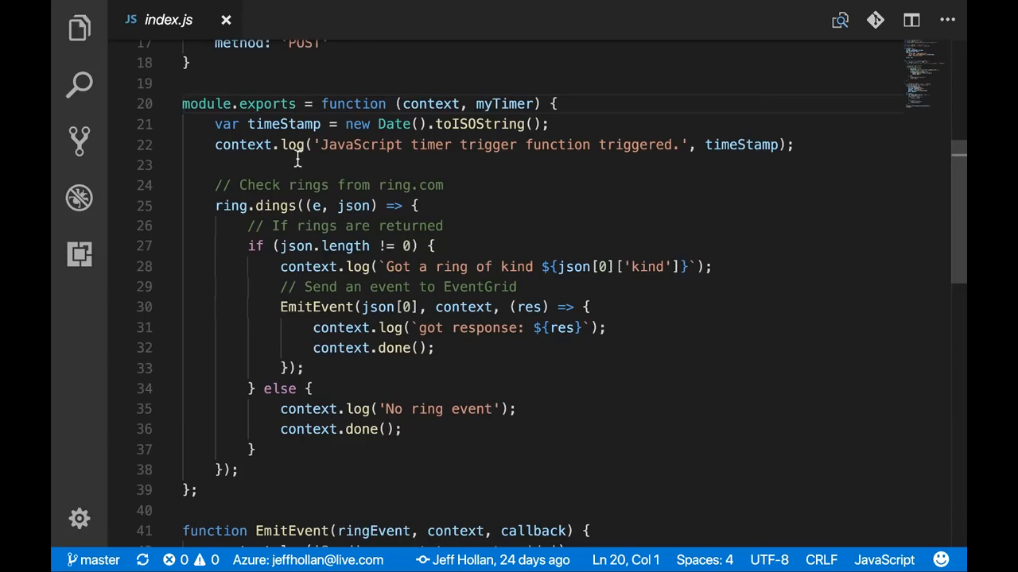
{"action": "left_click_drag", "start_coordinate": [312, 327], "coordinate": [197, 490]}
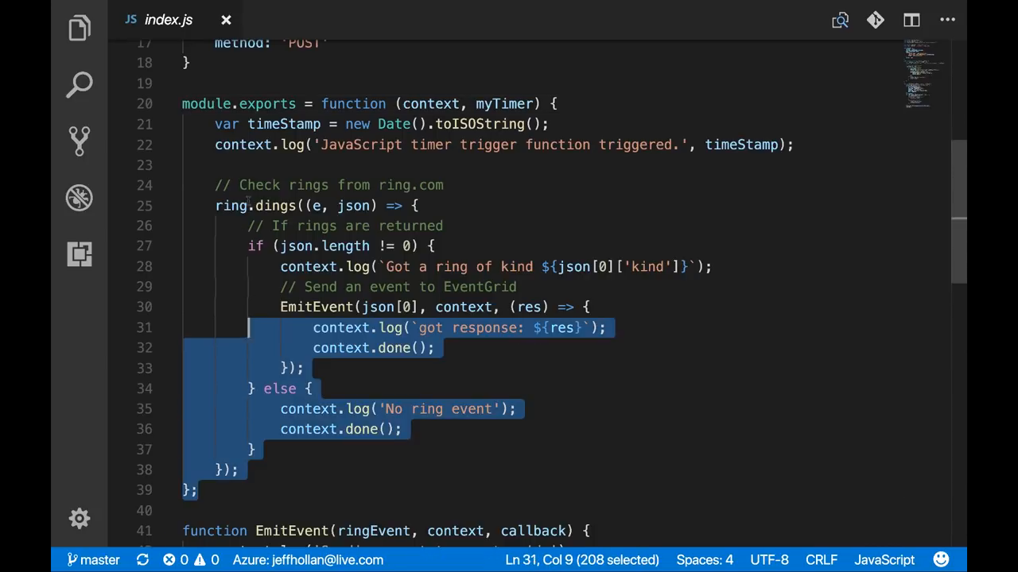
{"action": "left_click", "coordinate": [406, 184]}
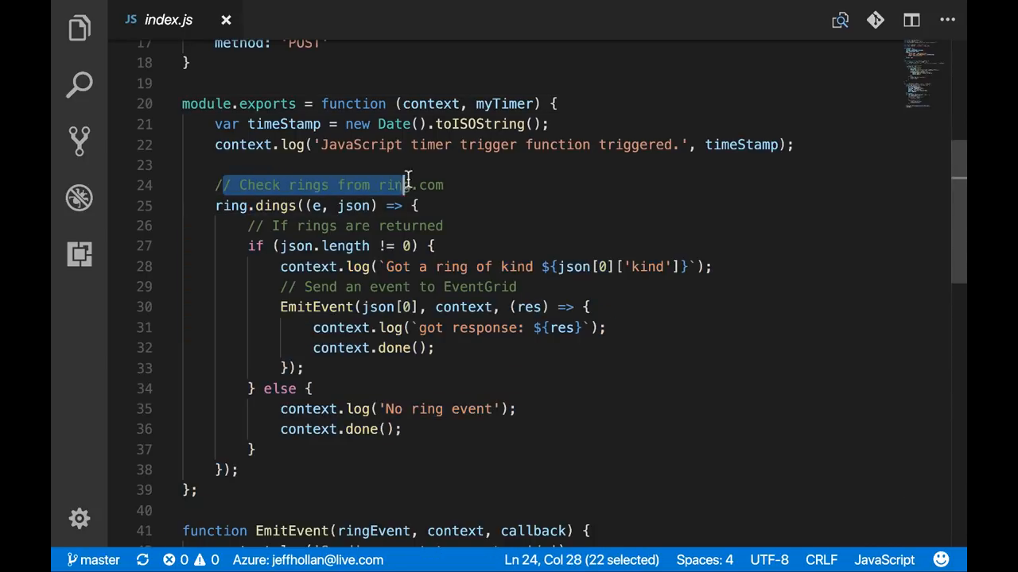
{"action": "left_click", "coordinate": [425, 185]}
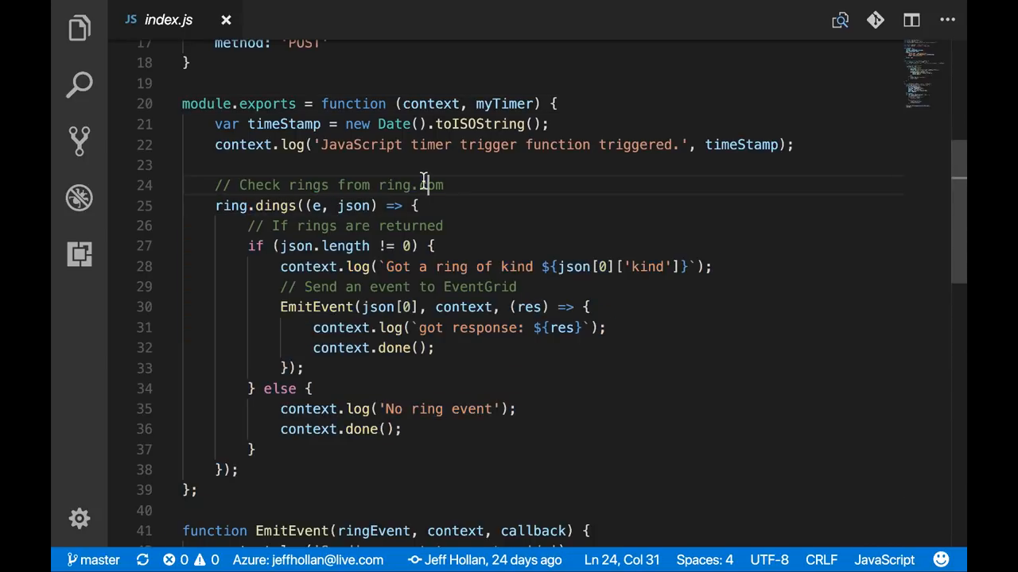
{"action": "mouse_move", "coordinate": [504, 103]}
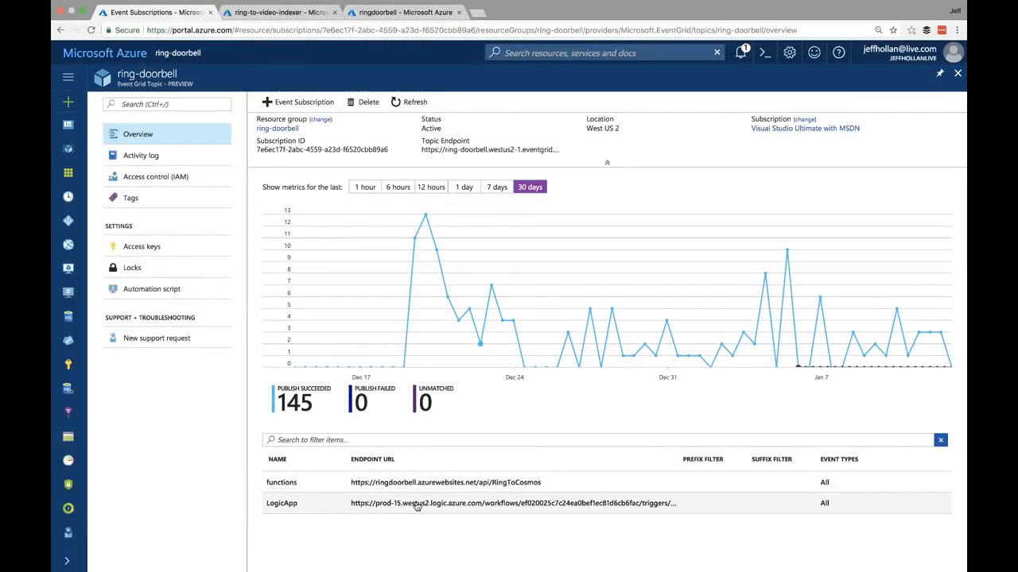
{"action": "mouse_move", "coordinate": [416, 503]}
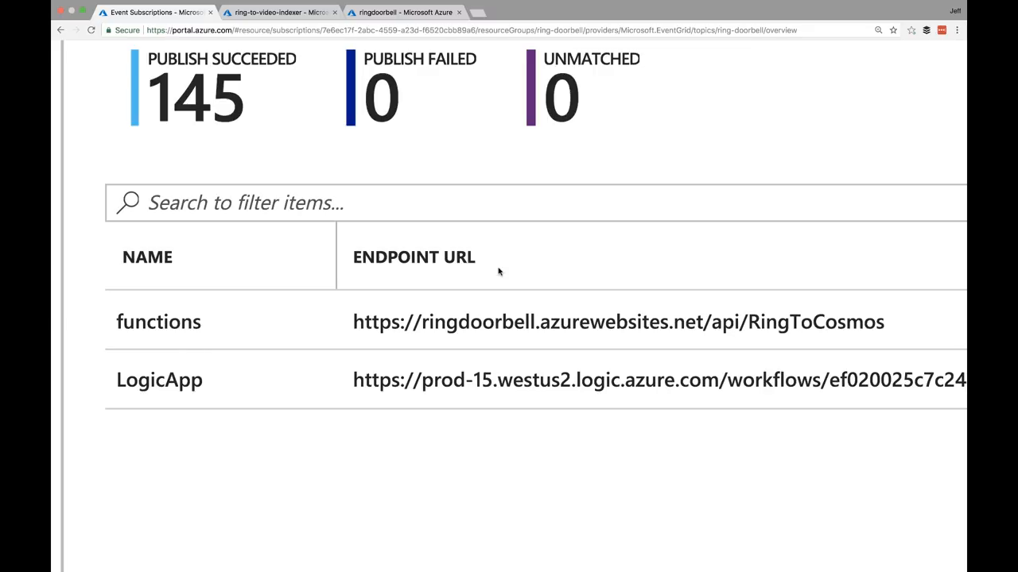
{"action": "mouse_move", "coordinate": [358, 329]}
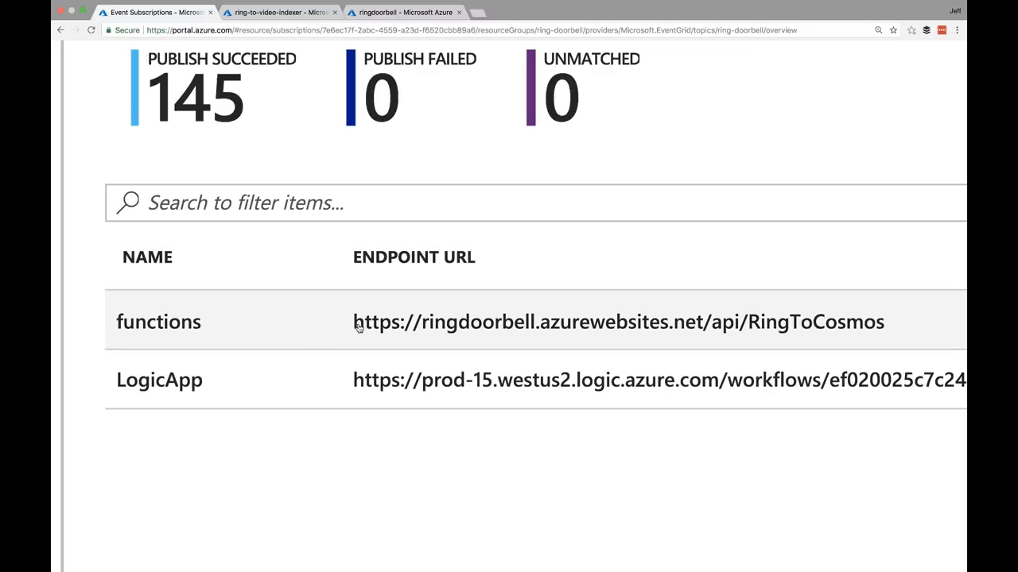
{"action": "mouse_move", "coordinate": [506, 417]}
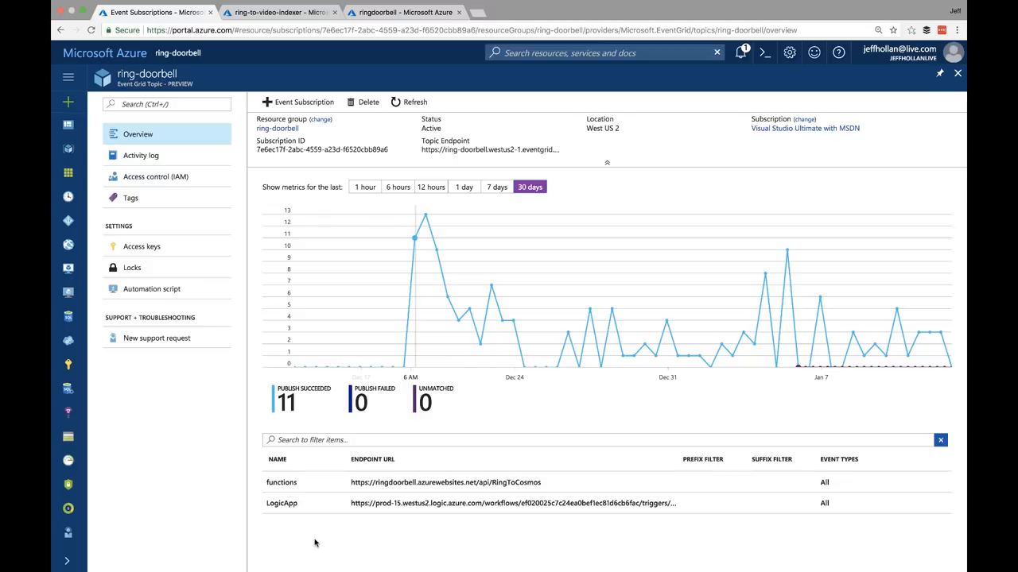
{"action": "left_click", "coordinate": [279, 12]}
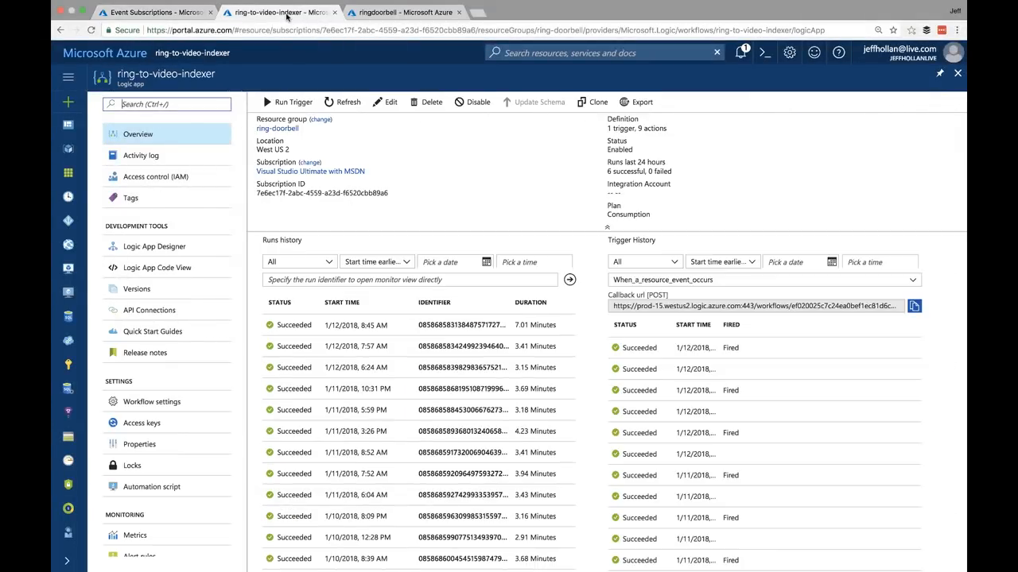
Step: Open the ring-to-video-indexer workflow in the Logic App Designer
{"action": "left_click", "coordinate": [154, 247]}
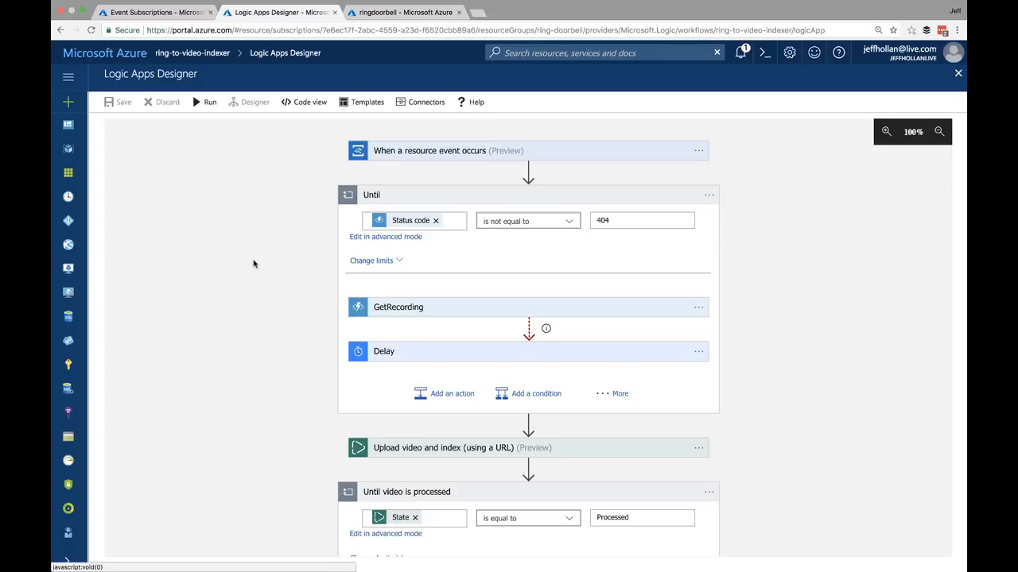
{"action": "left_click", "coordinate": [447, 151]}
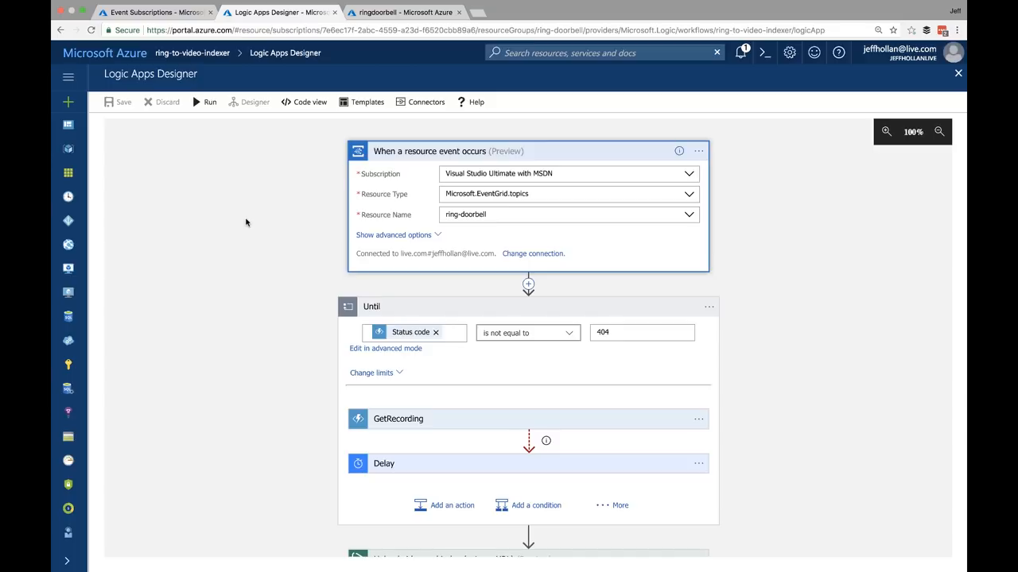
{"action": "mouse_move", "coordinate": [348, 193]}
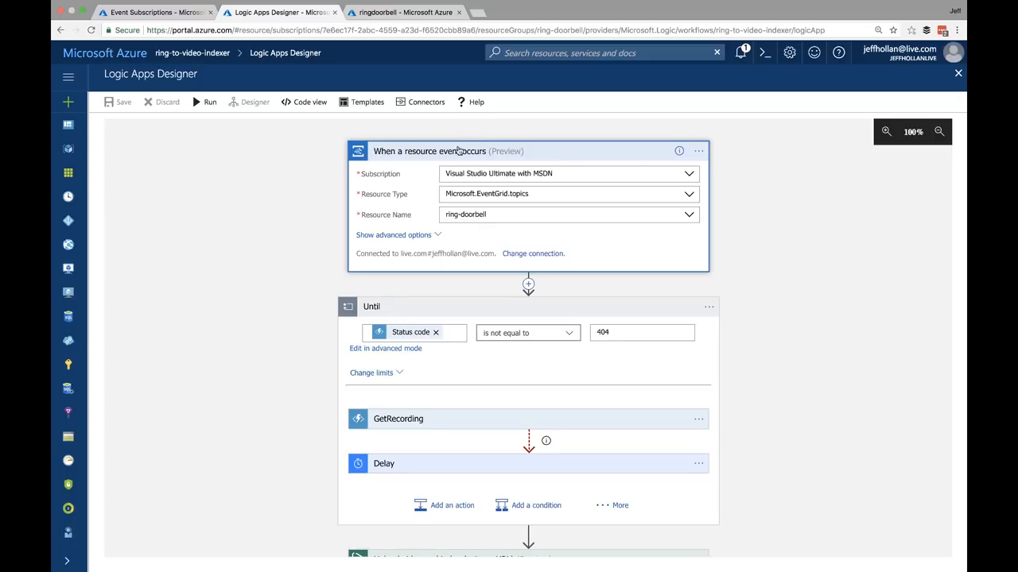
{"action": "scroll", "scroll_direction": "down", "scroll_amount": 3}
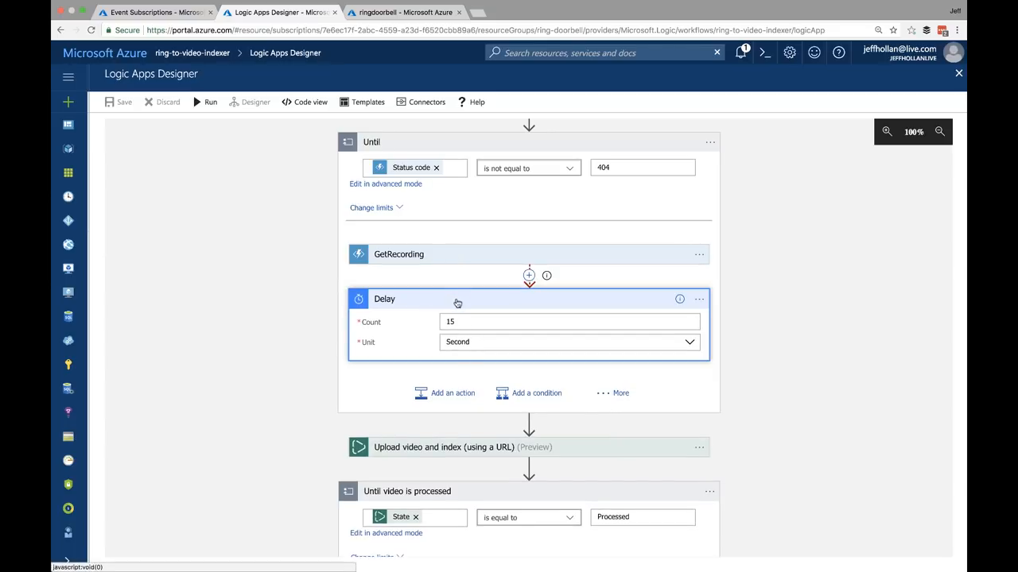
{"action": "left_click", "coordinate": [384, 299]}
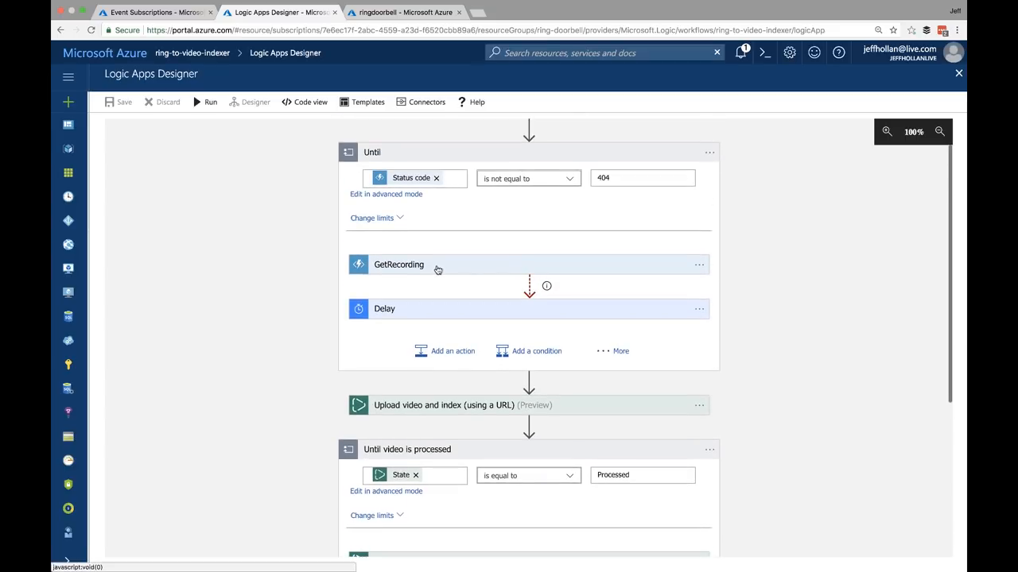
{"action": "scroll", "scroll_direction": "down", "scroll_amount": 3}
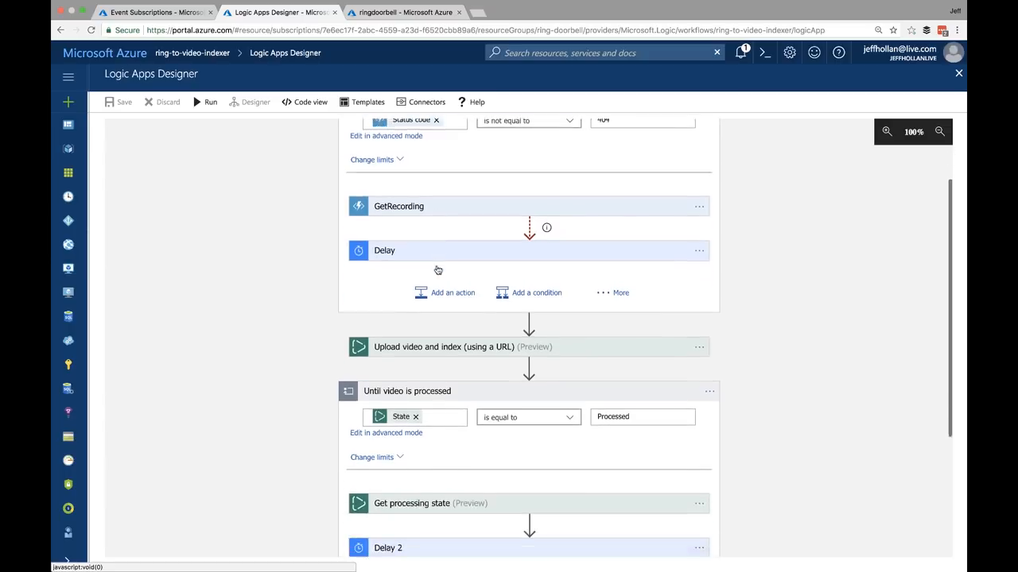
{"action": "scroll", "scroll_direction": "down", "scroll_amount": 3}
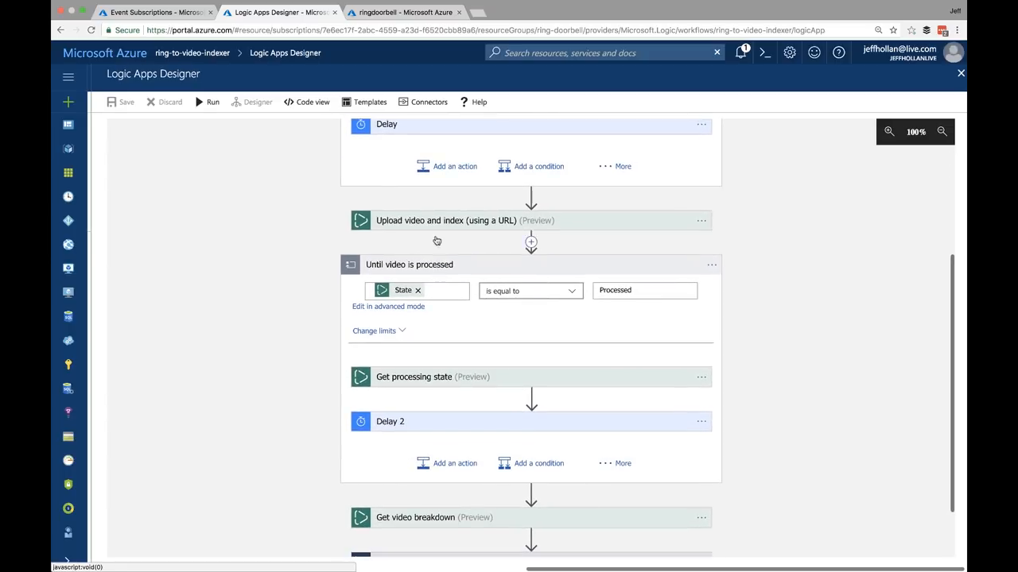
{"action": "left_click", "coordinate": [446, 220]}
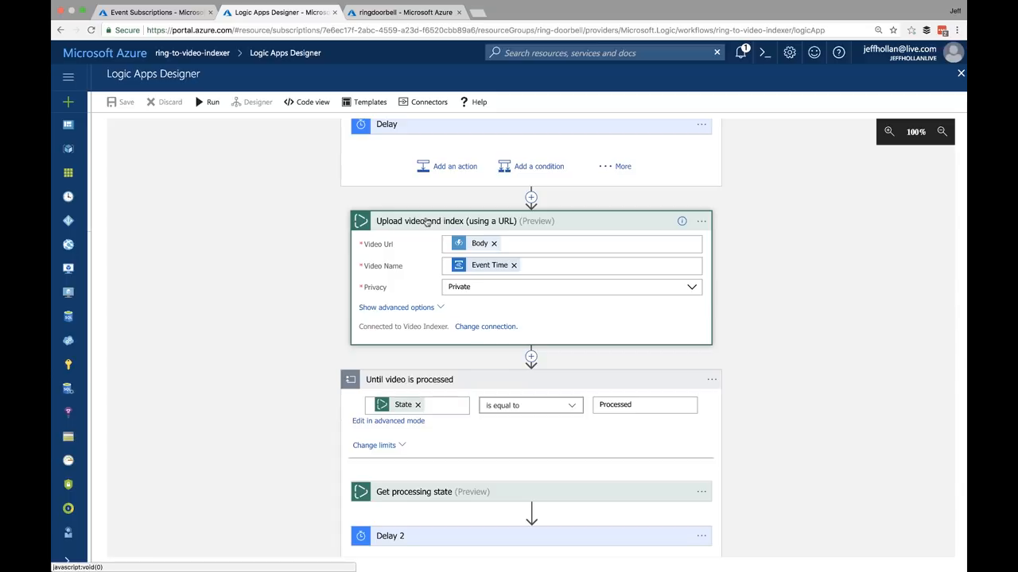
{"action": "left_click", "coordinate": [446, 221]}
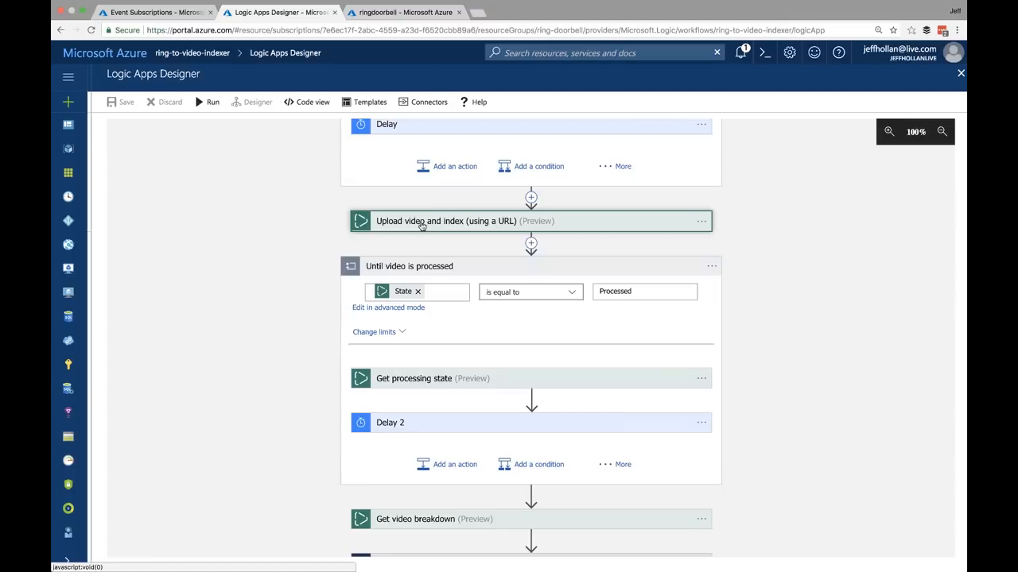
{"action": "scroll", "scroll_direction": "down", "scroll_amount": 3}
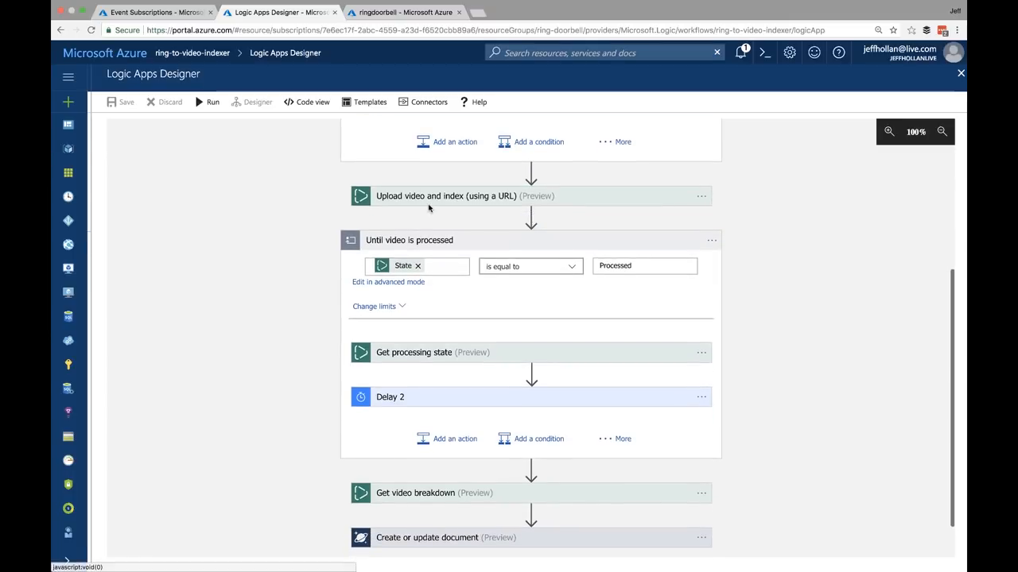
{"action": "left_click", "coordinate": [446, 195]}
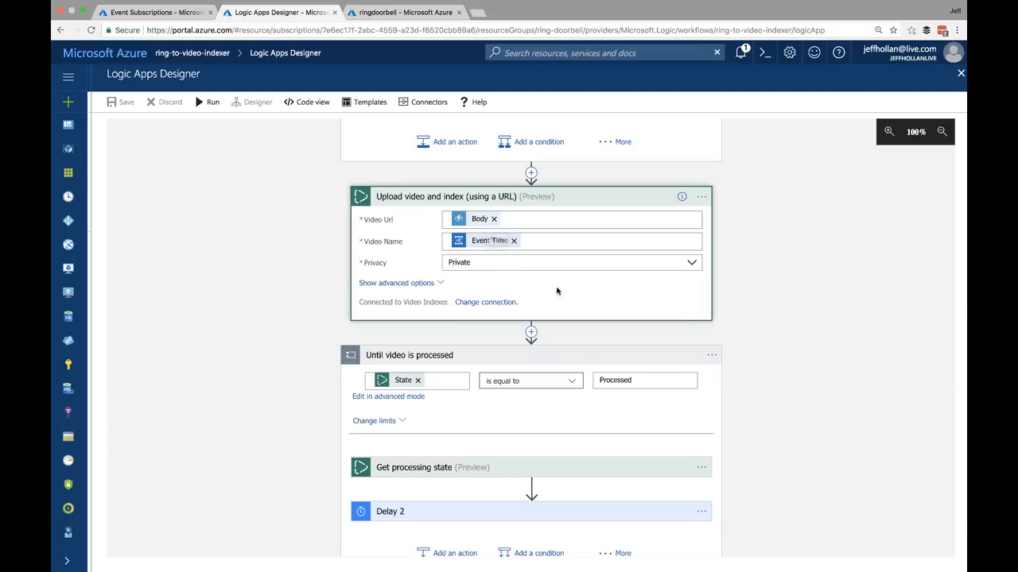
{"action": "scroll", "scroll_direction": "down", "scroll_amount": 3}
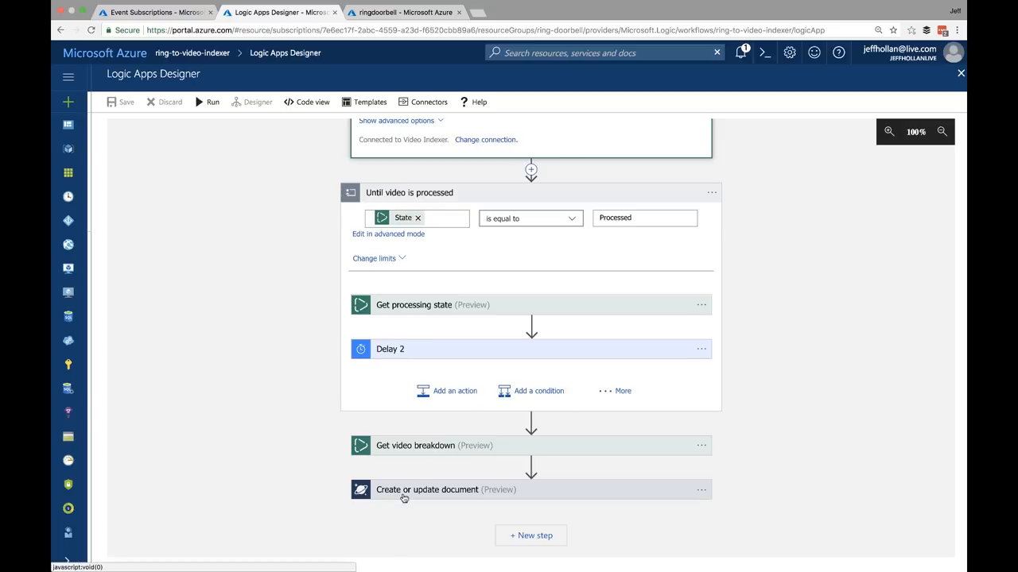
{"action": "mouse_move", "coordinate": [409, 493]}
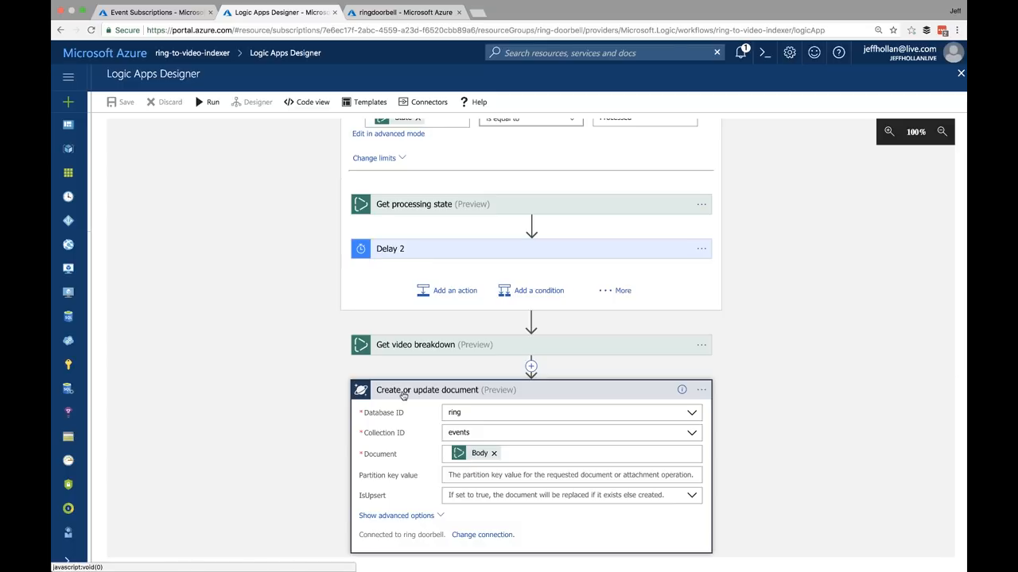
{"action": "left_click", "coordinate": [528, 12]}
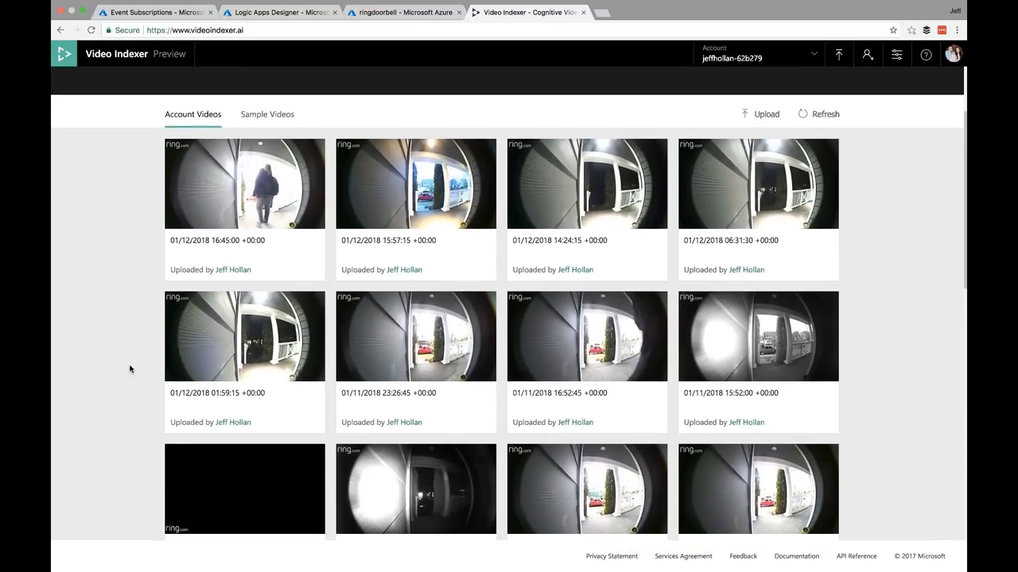
Step: Open and play the 01/12/2018 16:45:00 doorbell video from the Account Videos grid
{"action": "scroll", "scroll_direction": "down", "scroll_amount": 3}
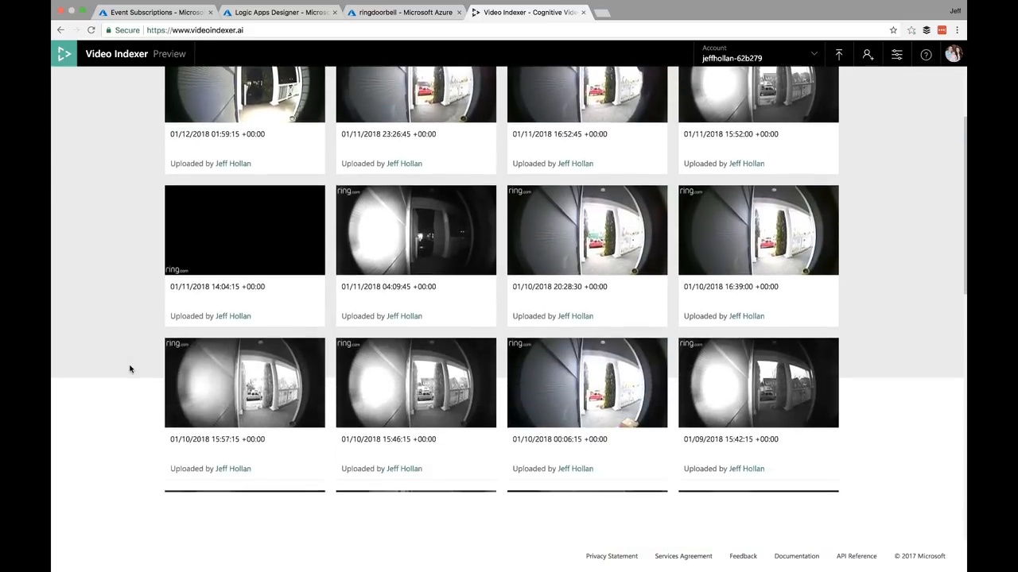
{"action": "scroll", "scroll_direction": "down", "scroll_amount": 3}
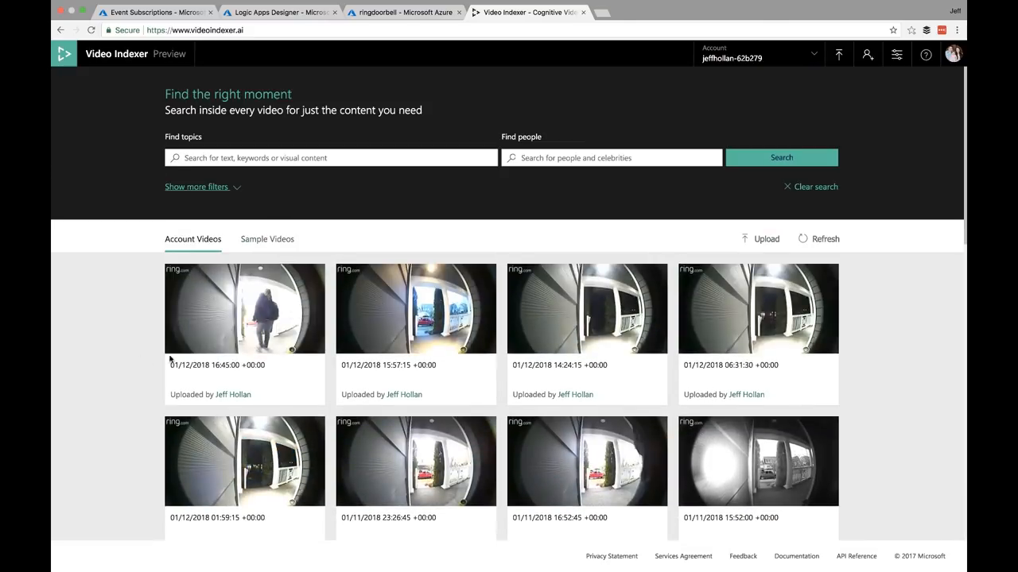
{"action": "left_click", "coordinate": [244, 309]}
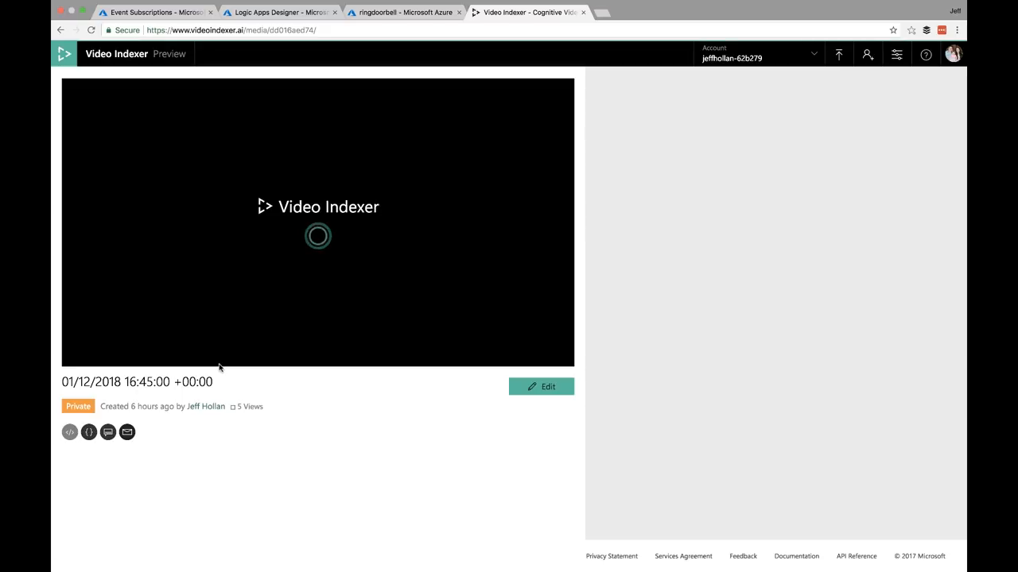
{"action": "left_click", "coordinate": [318, 222]}
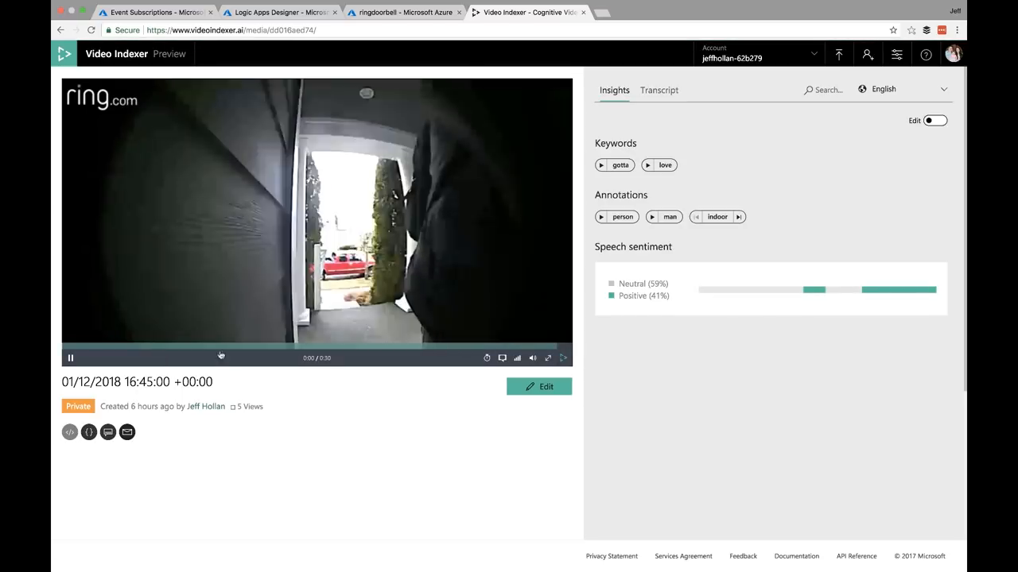
{"action": "left_click", "coordinate": [70, 358]}
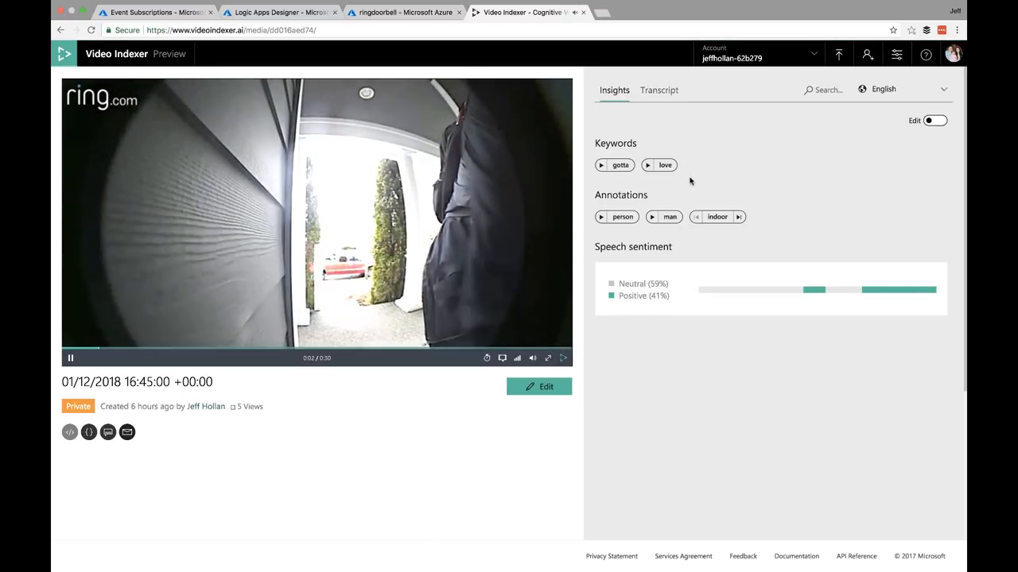